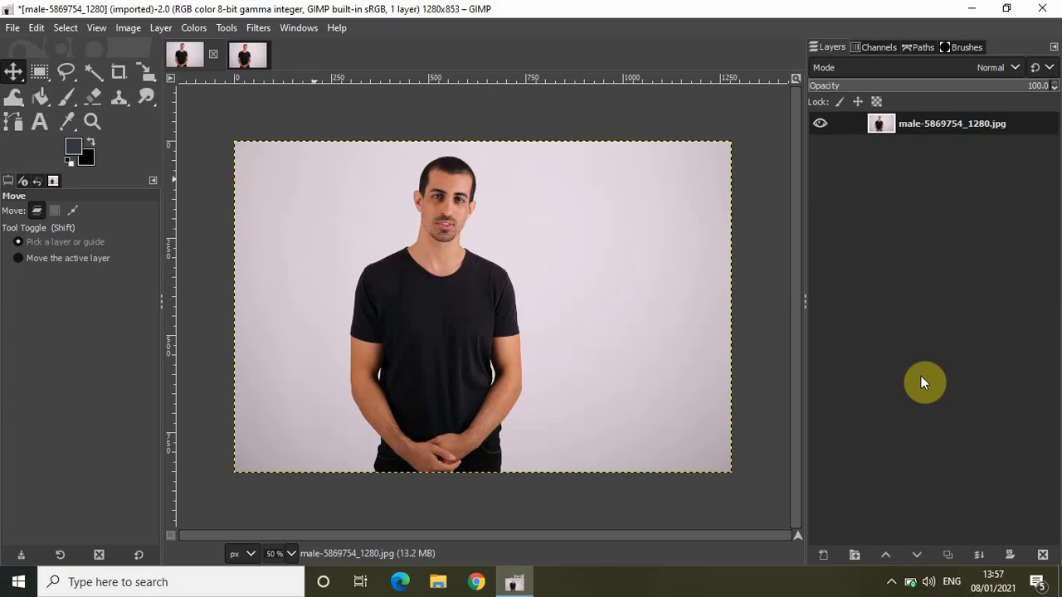
pyautogui.moveTo(704, 453)
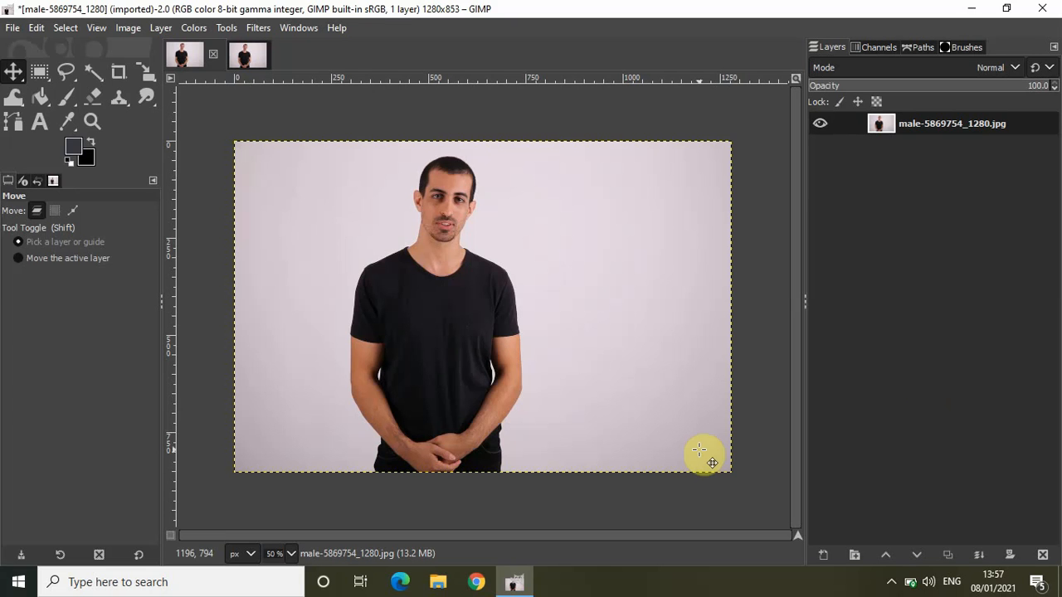
pyautogui.moveTo(473, 323)
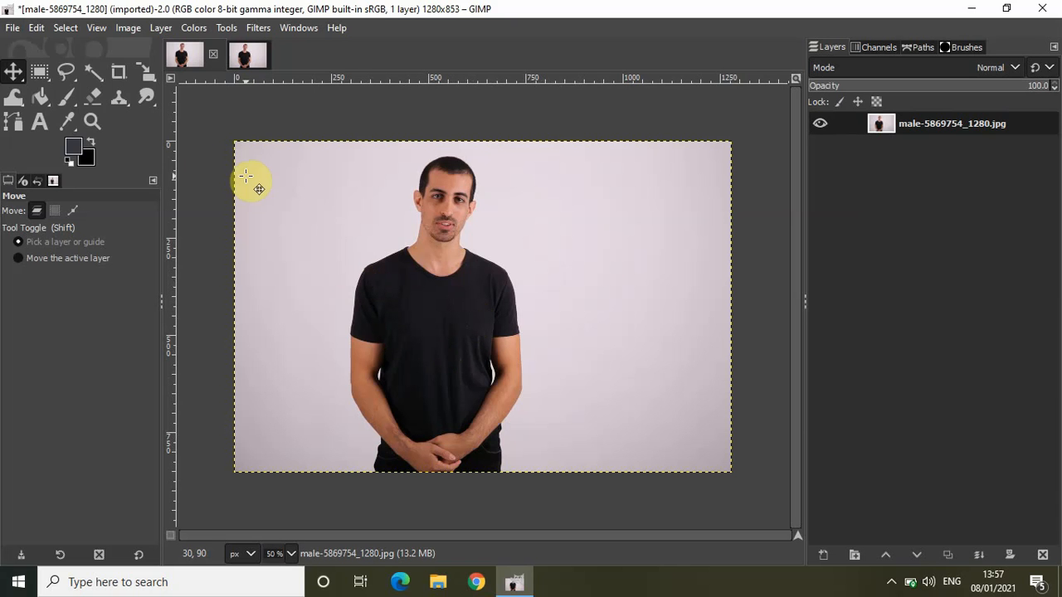
# Step: Activate the Paths tool to prepare for tracing the T-shirt
pyautogui.click(13, 122)
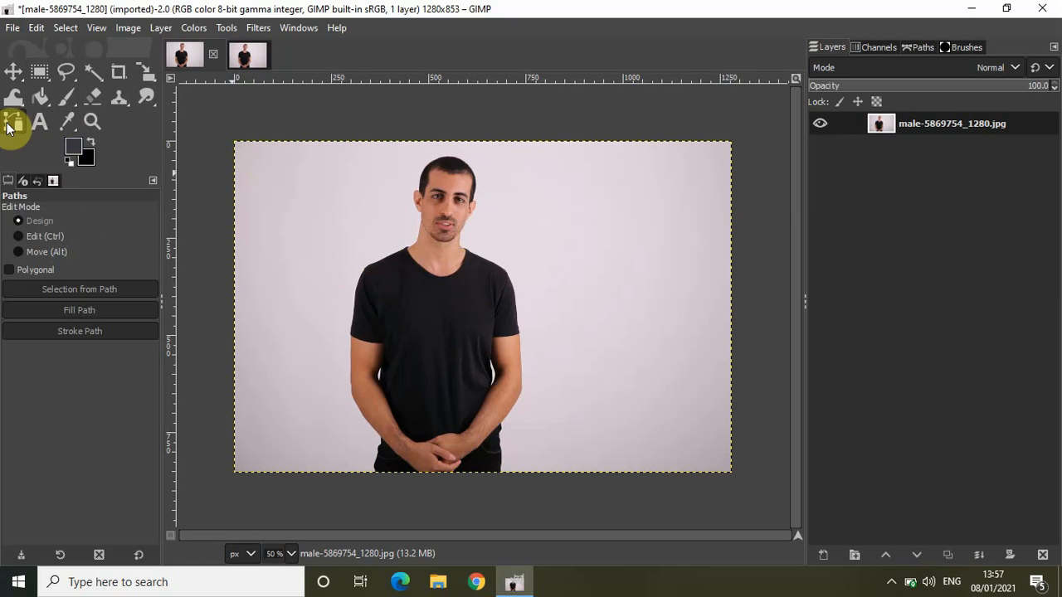
pyautogui.moveTo(361, 365)
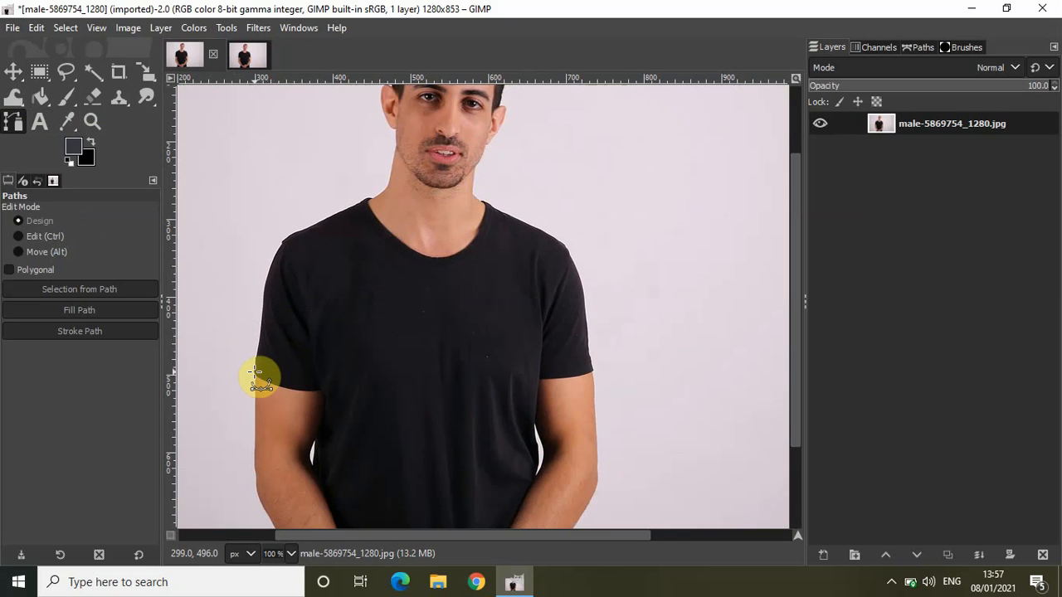
pyautogui.moveTo(261, 357)
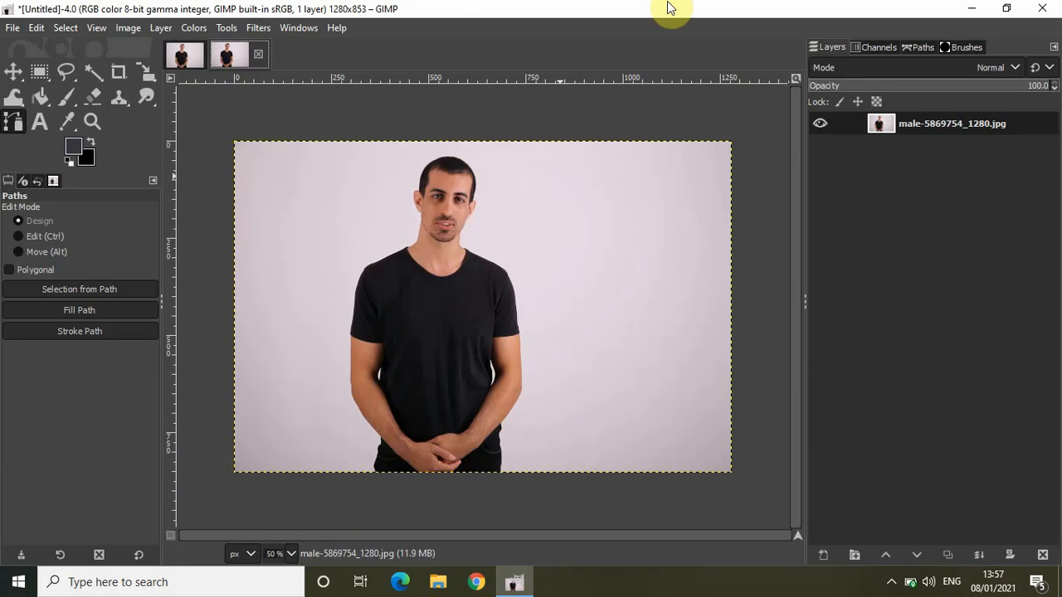
# Step: Trace a closed path around the T-shirt outline and reach the Colors adjustments
pyautogui.click(921, 47)
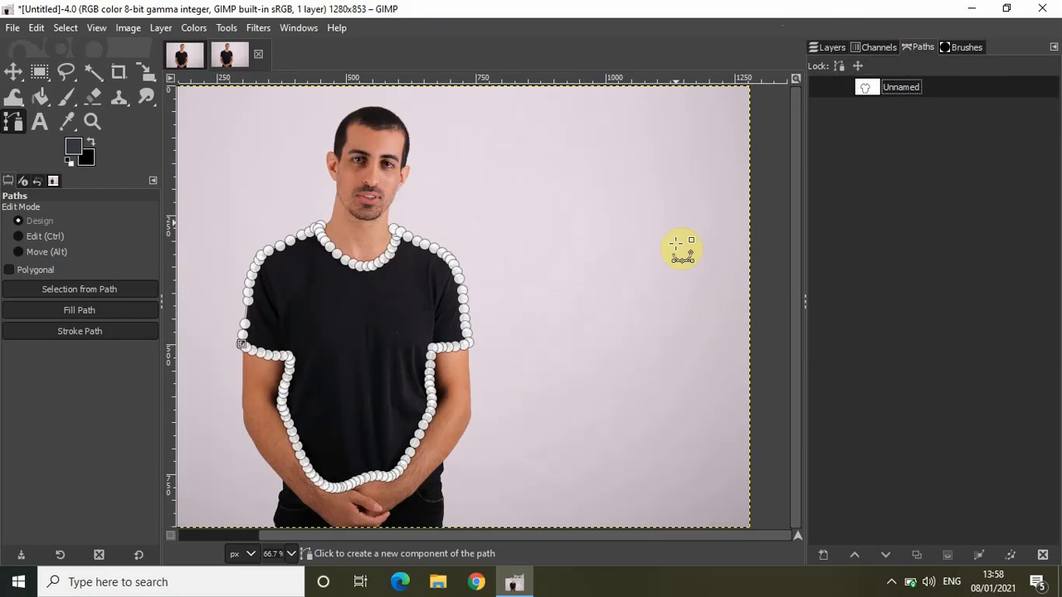
pyautogui.moveTo(254, 352)
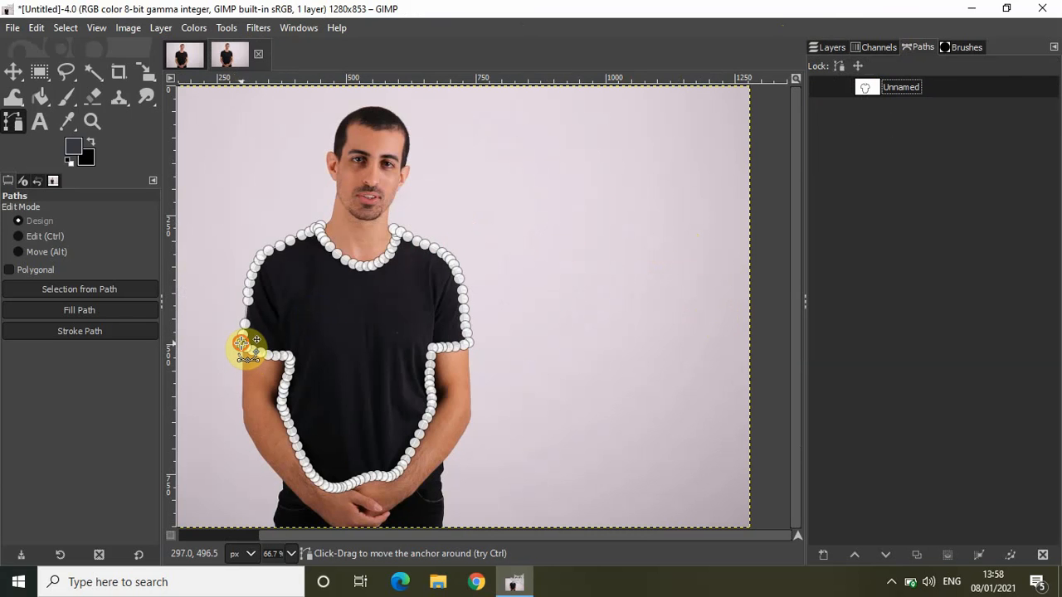
pyautogui.moveTo(216, 344)
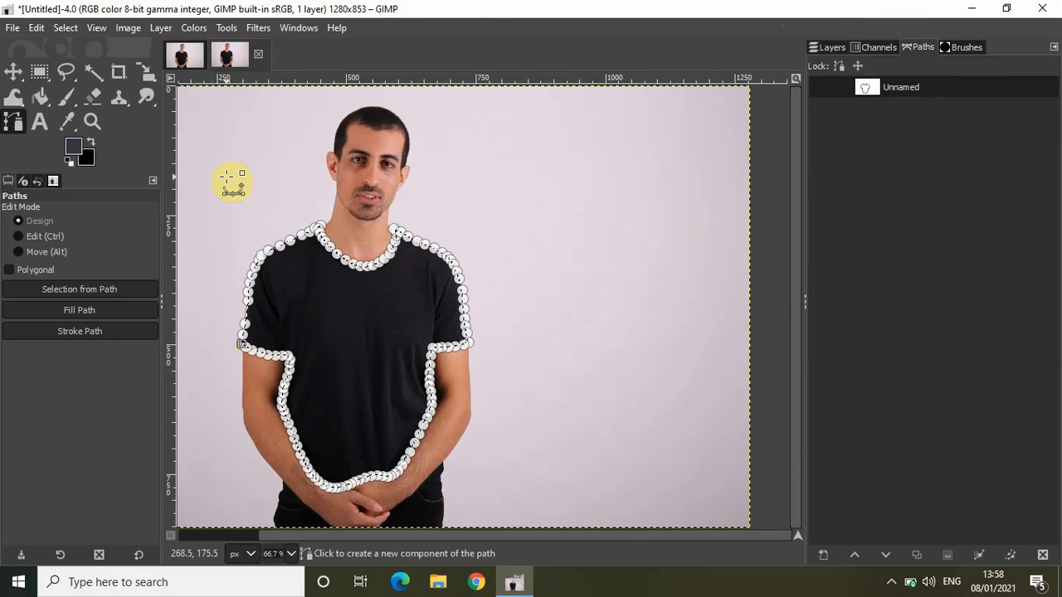
pyautogui.click(193, 27)
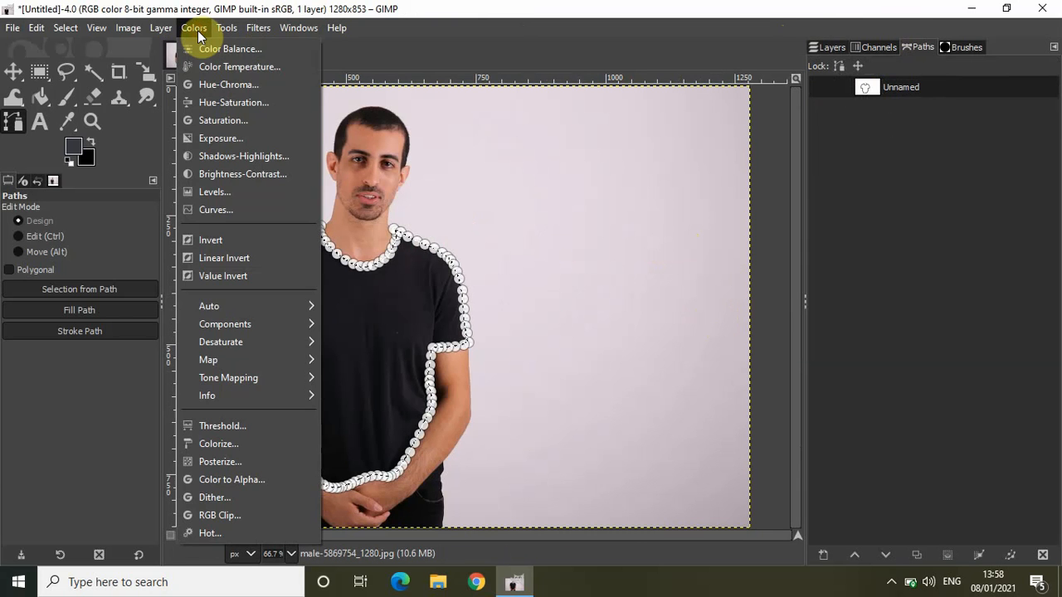
pyautogui.moveTo(230, 363)
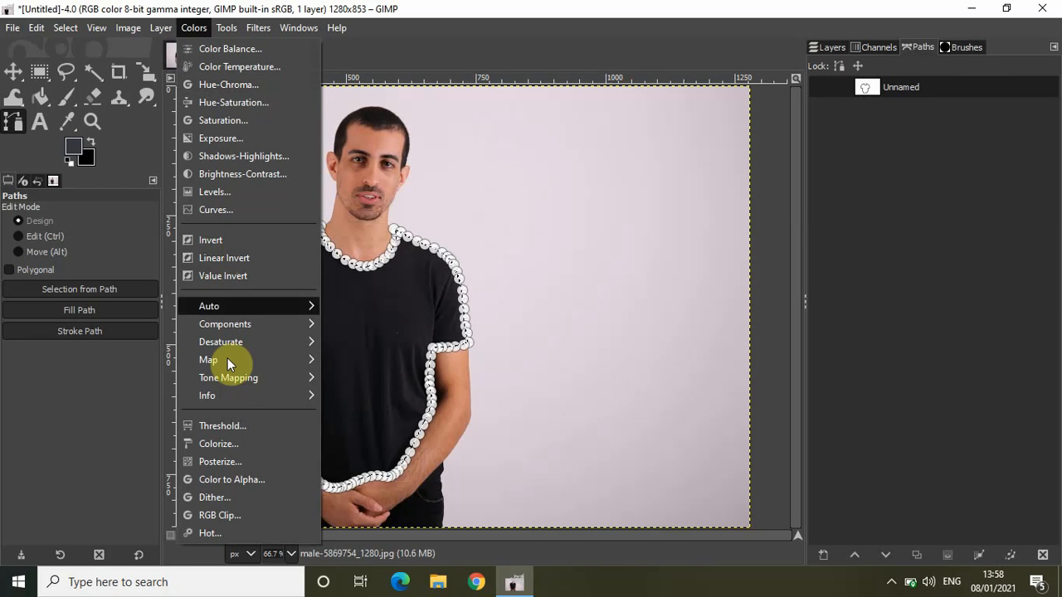
pyautogui.moveTo(255, 452)
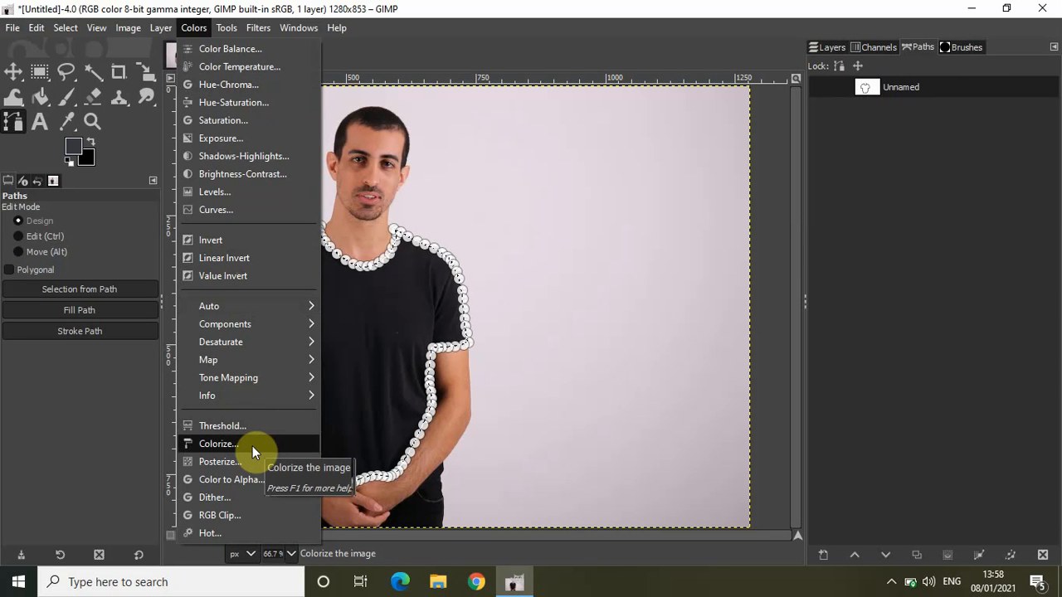
# Step: Start Colorize on the shirt selection, previewing a dark teal tint
pyautogui.click(217, 443)
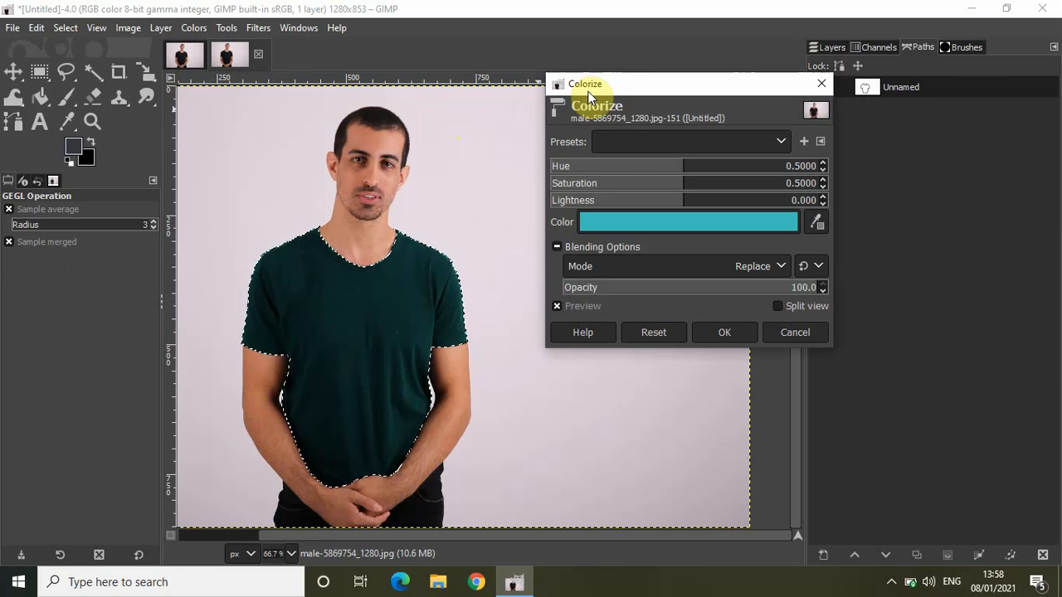
pyautogui.moveTo(617, 199)
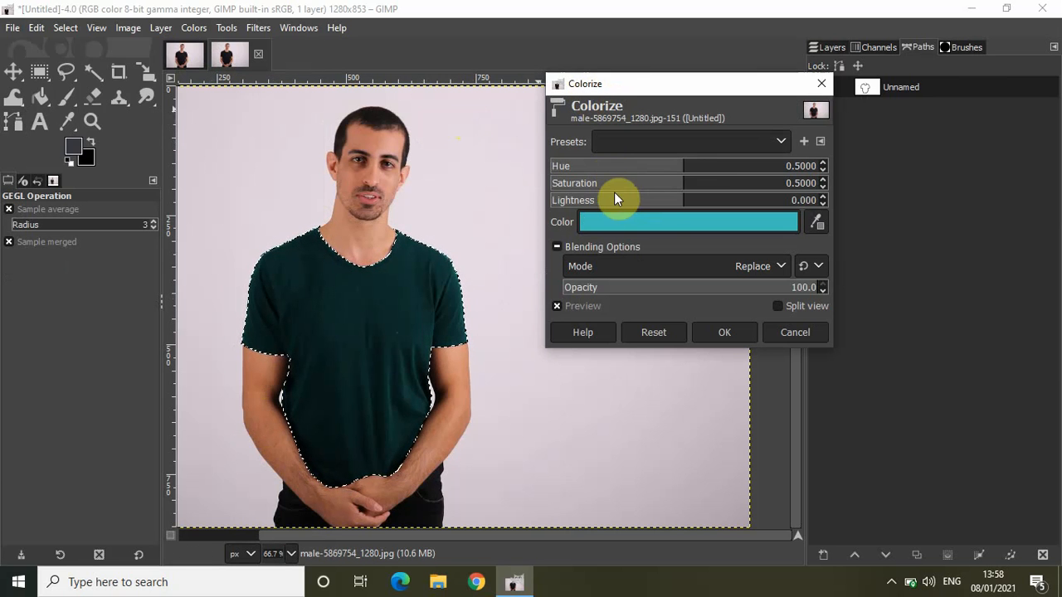
pyautogui.moveTo(668, 170)
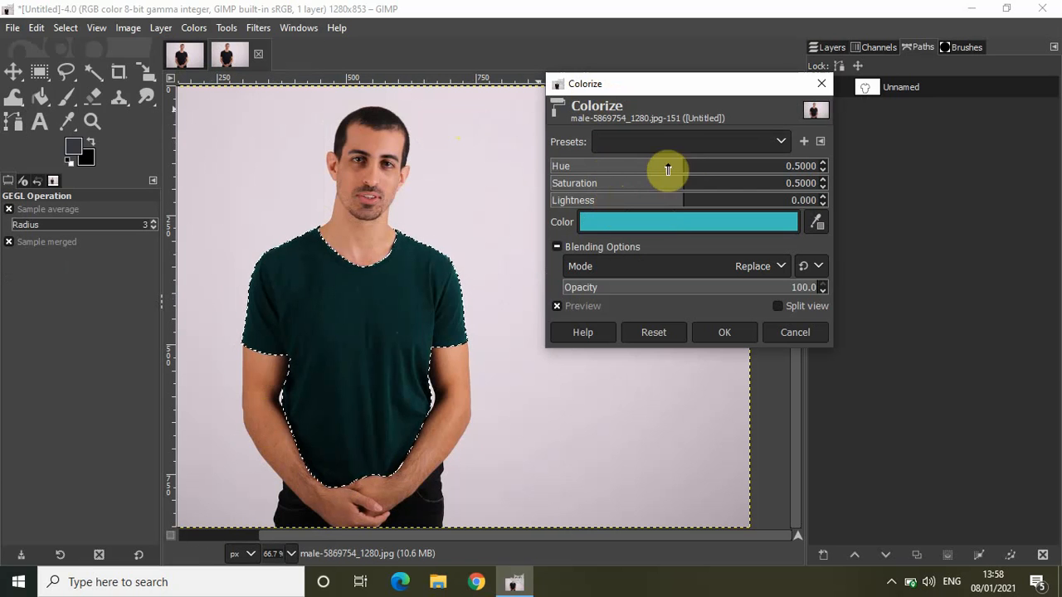
pyautogui.moveTo(667, 170)
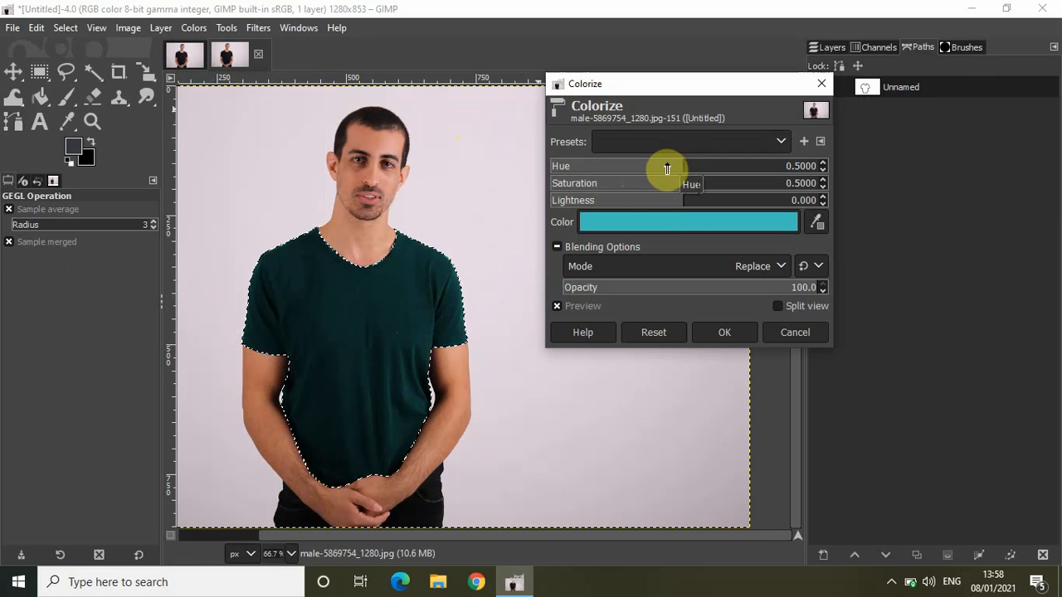
pyautogui.moveTo(642, 166)
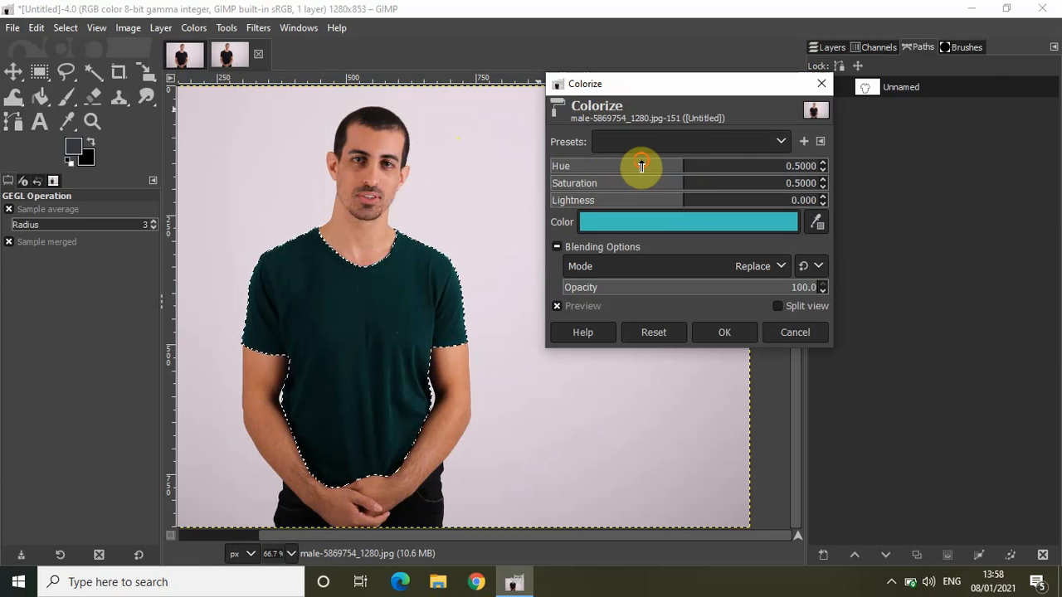
# Step: Adjust Colorize hue to about 0.587 (blue) and saturation to about 0.276
pyautogui.moveTo(708, 166); pyautogui.dragTo(641, 166)
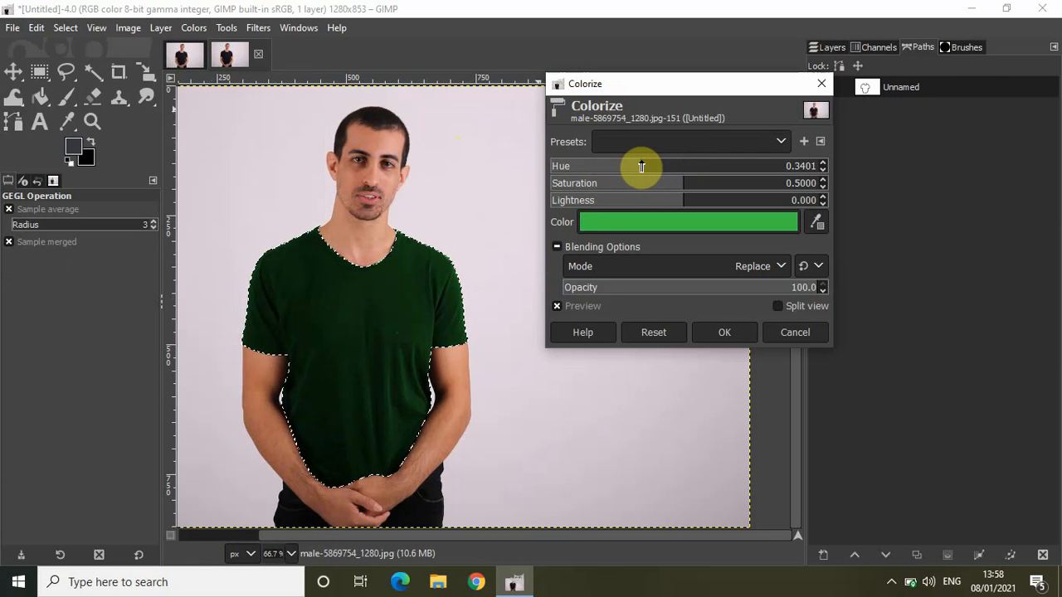
pyautogui.moveTo(709, 183)
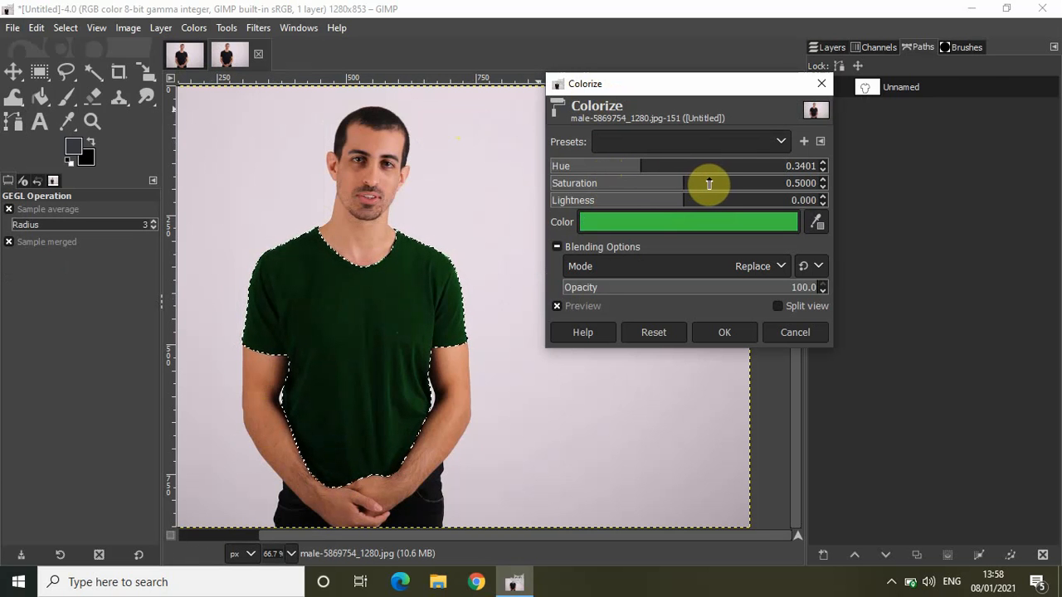
pyautogui.moveTo(709, 183); pyautogui.dragTo(712, 184)
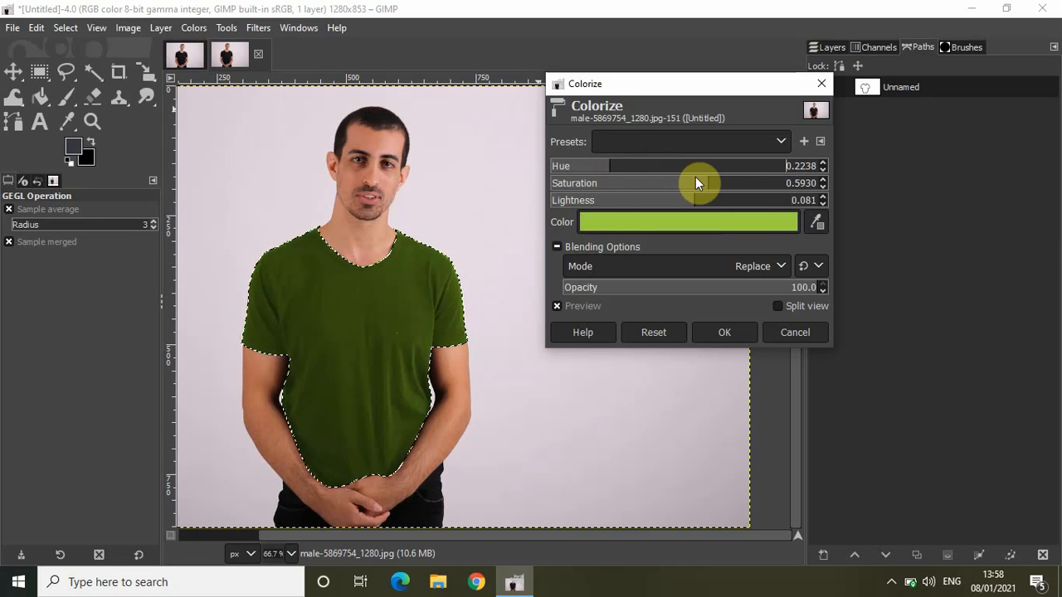
pyautogui.moveTo(696, 183); pyautogui.dragTo(732, 184)
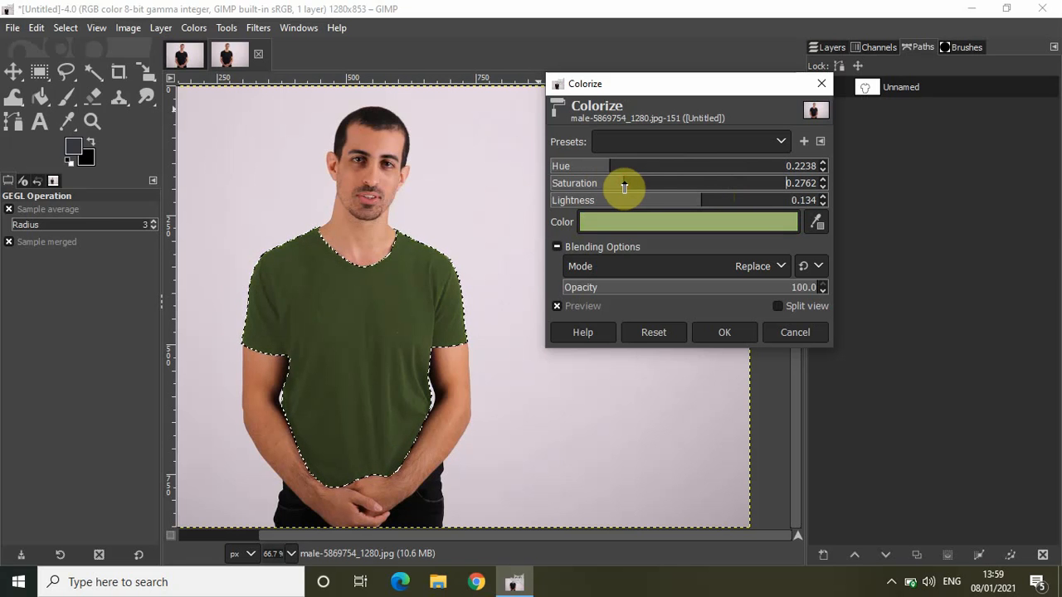
pyautogui.moveTo(624, 165); pyautogui.dragTo(708, 165)
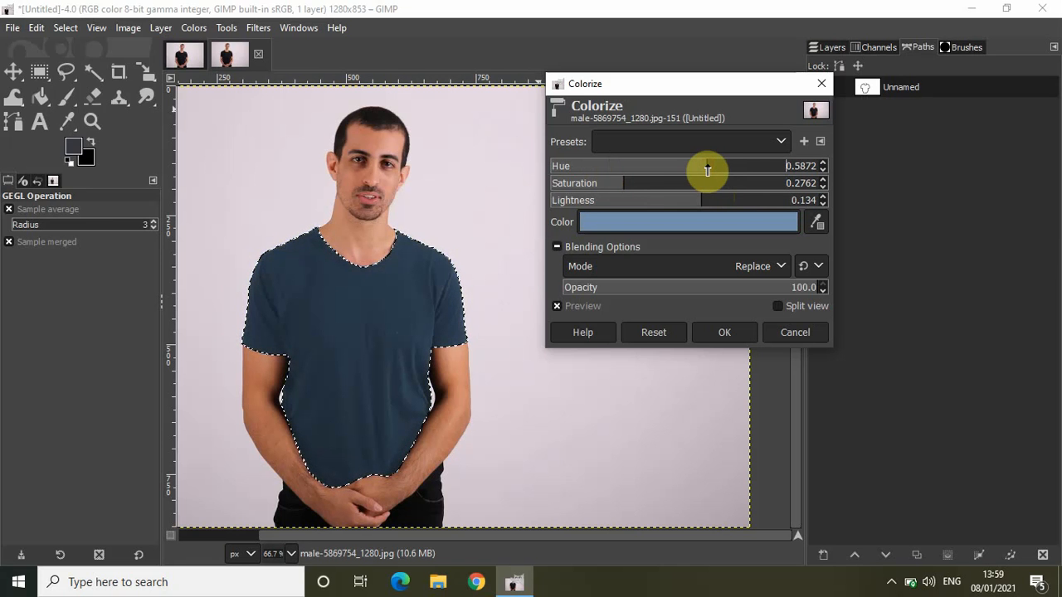
pyautogui.moveTo(697, 200)
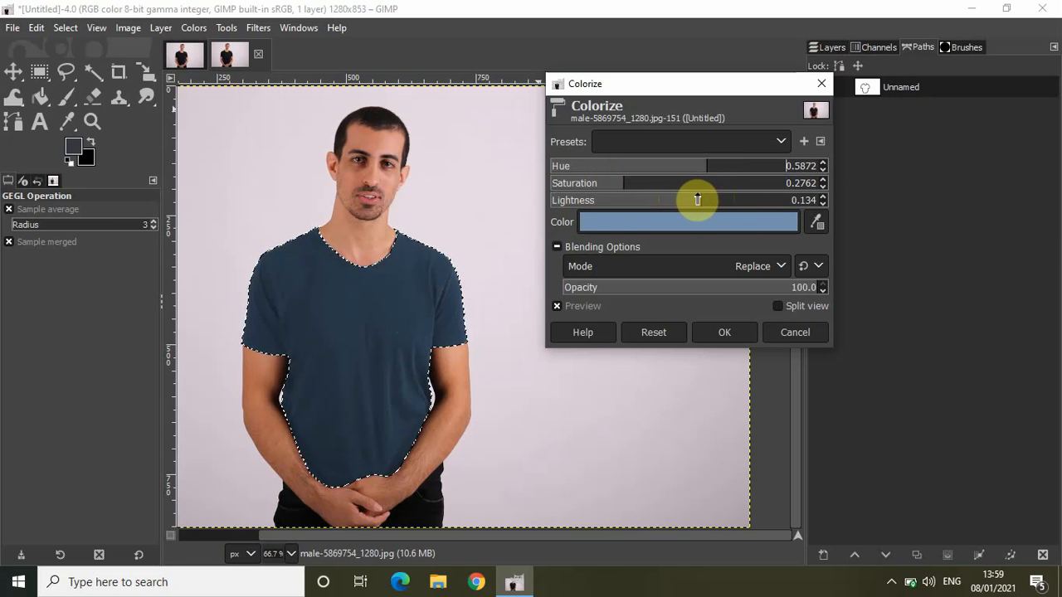
# Step: Fine-tune Colorize lightness so the shirt reads as a deep navy blue
pyautogui.moveTo(697, 200); pyautogui.dragTo(634, 200)
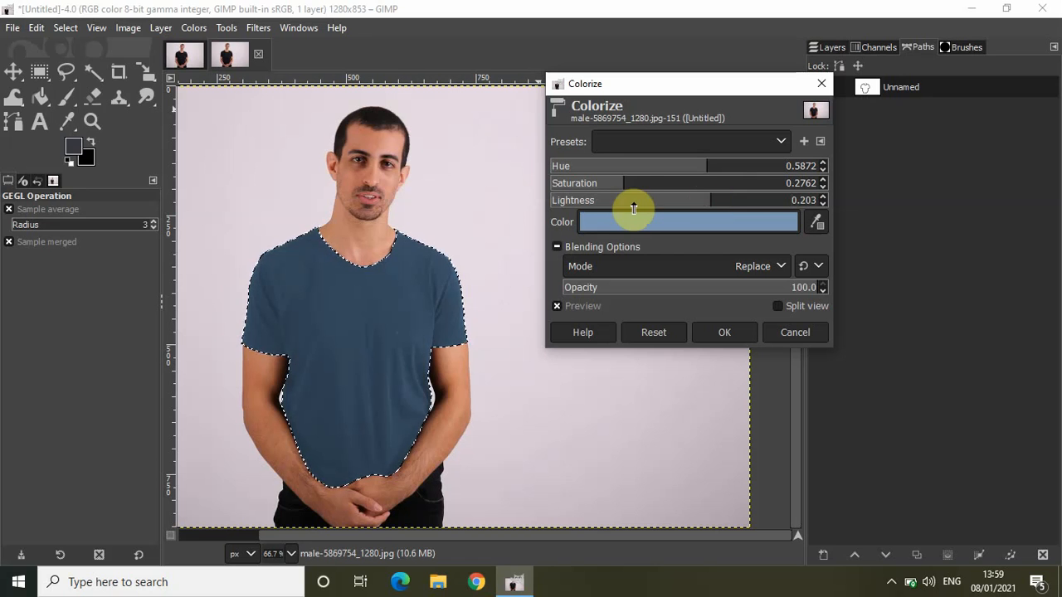
pyautogui.moveTo(641, 200)
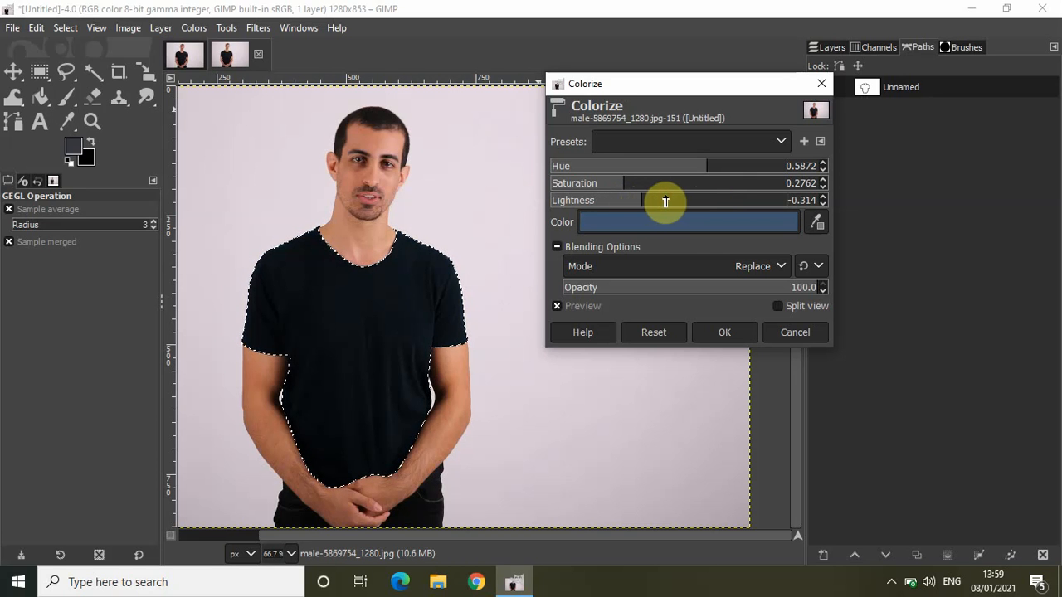
pyautogui.moveTo(665, 200); pyautogui.dragTo(695, 200)
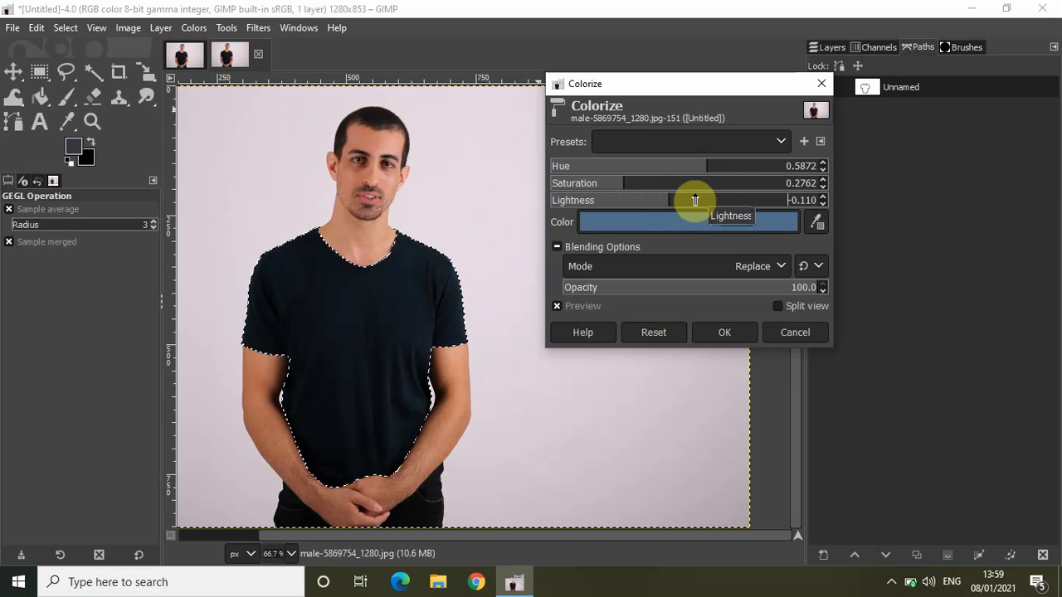
pyautogui.moveTo(695, 200); pyautogui.dragTo(718, 200)
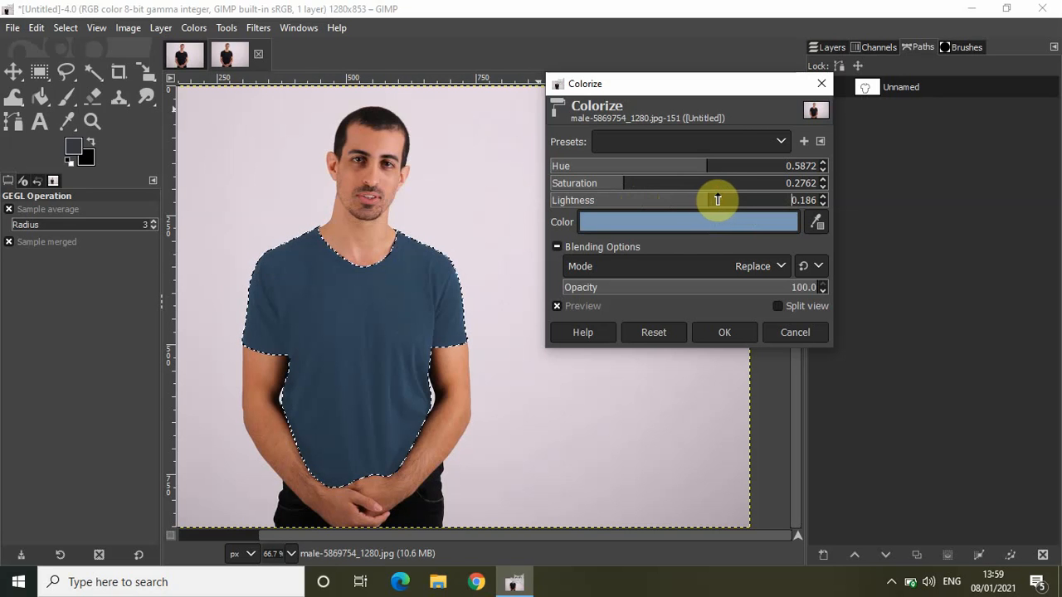
pyautogui.moveTo(729, 165)
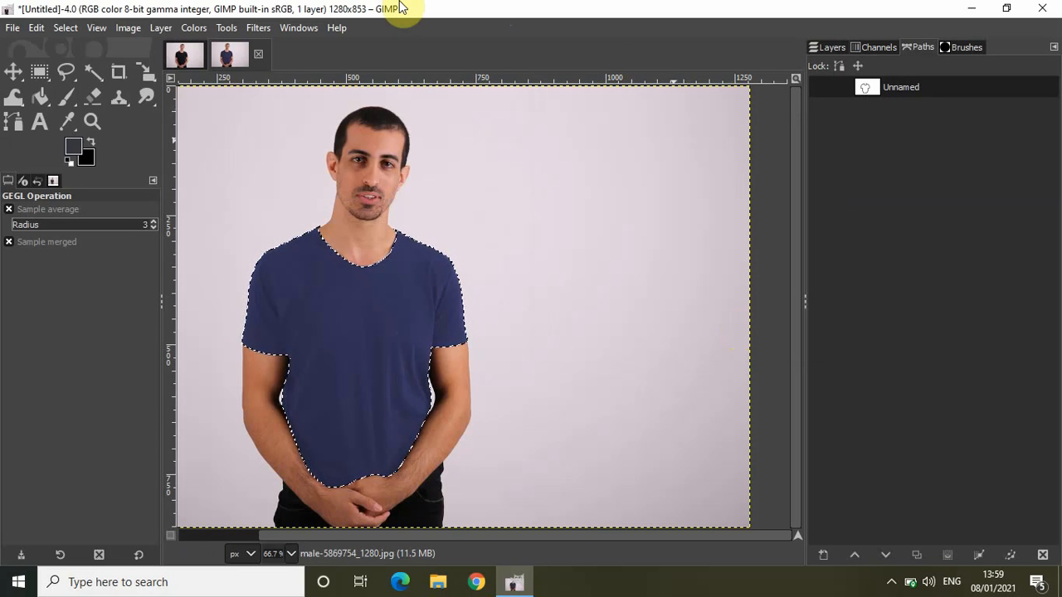
# Step: Clear the selection around the recoloured T-shirt via Select > None
pyautogui.click(64, 28)
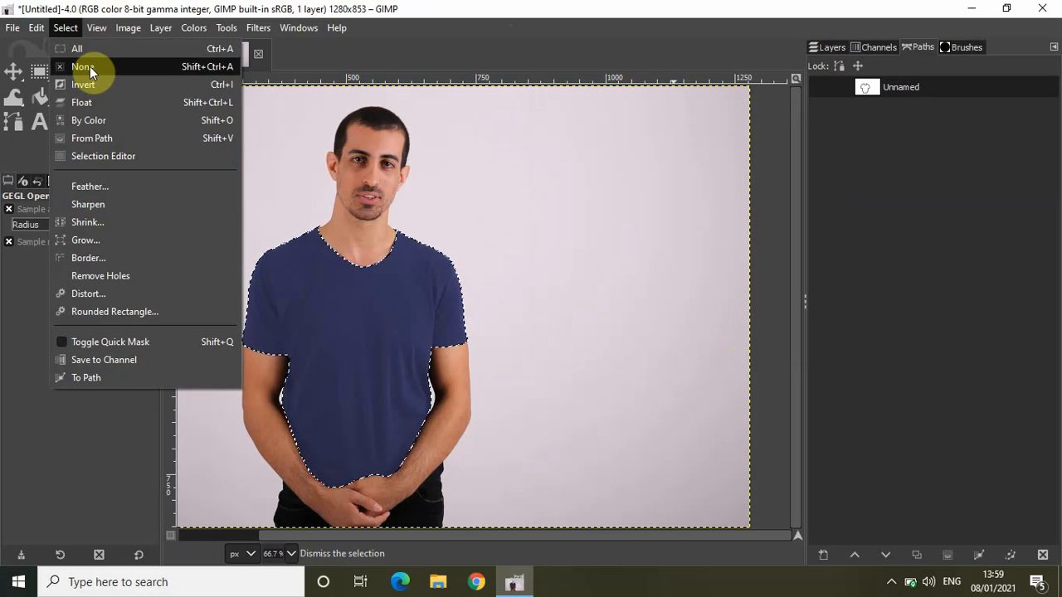
pyautogui.click(83, 66)
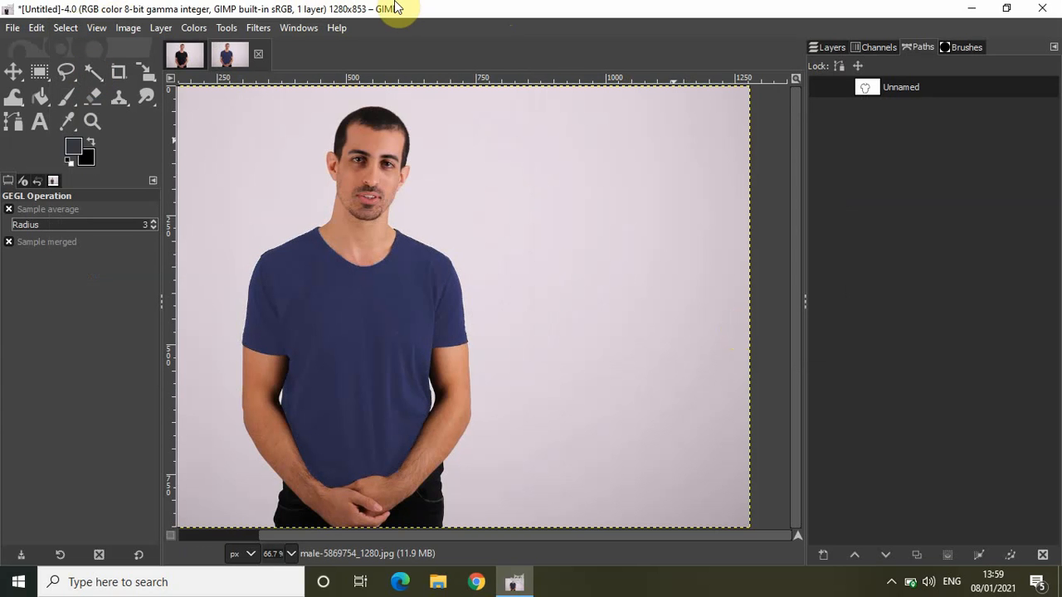
pyautogui.moveTo(226, 27)
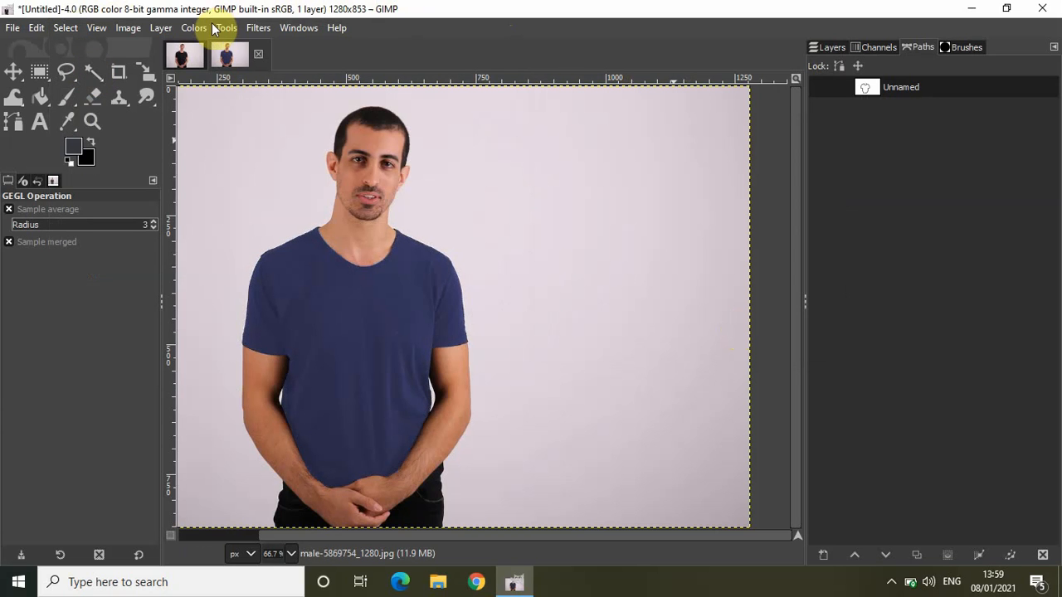
pyautogui.moveTo(193, 27)
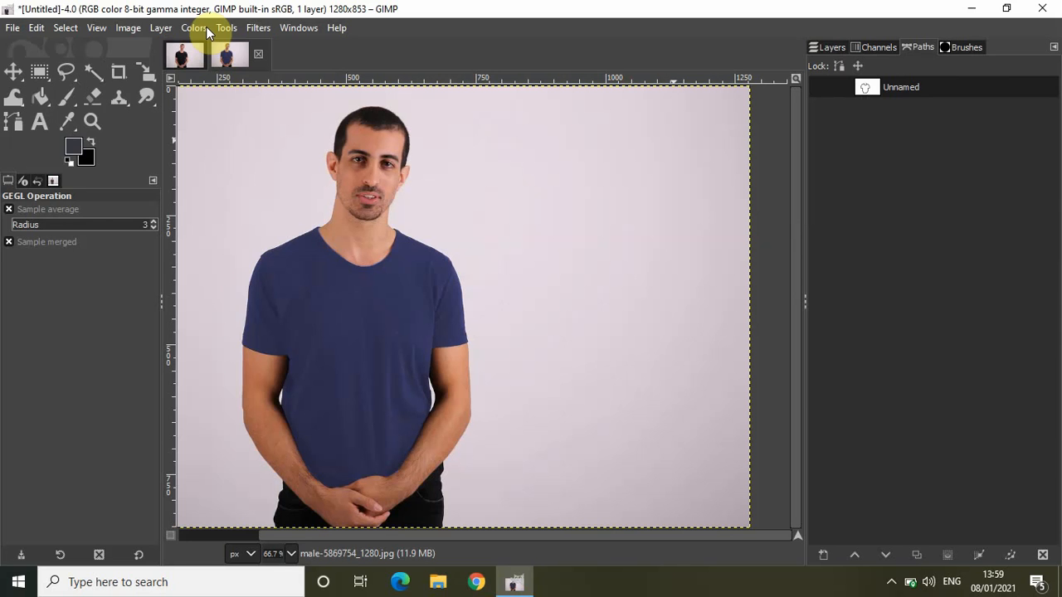
pyautogui.click(194, 27)
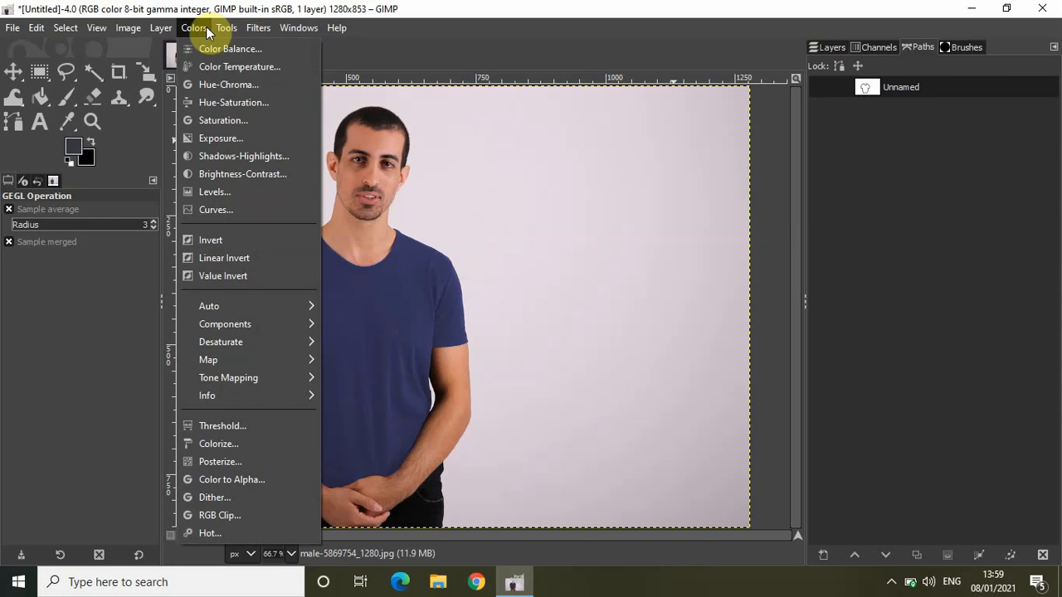
pyautogui.moveTo(218, 444)
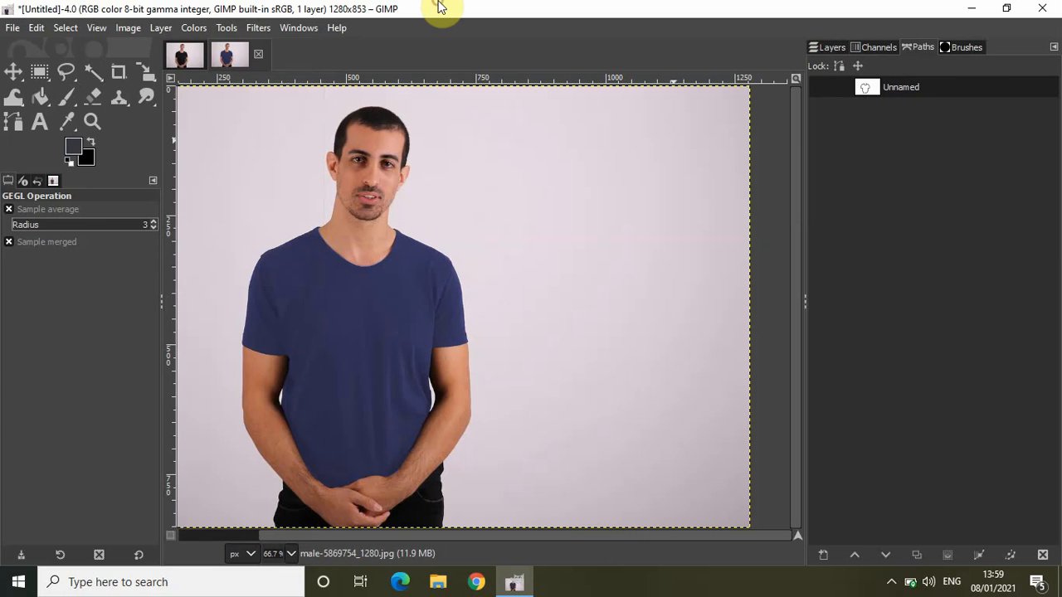
pyautogui.click(183, 55)
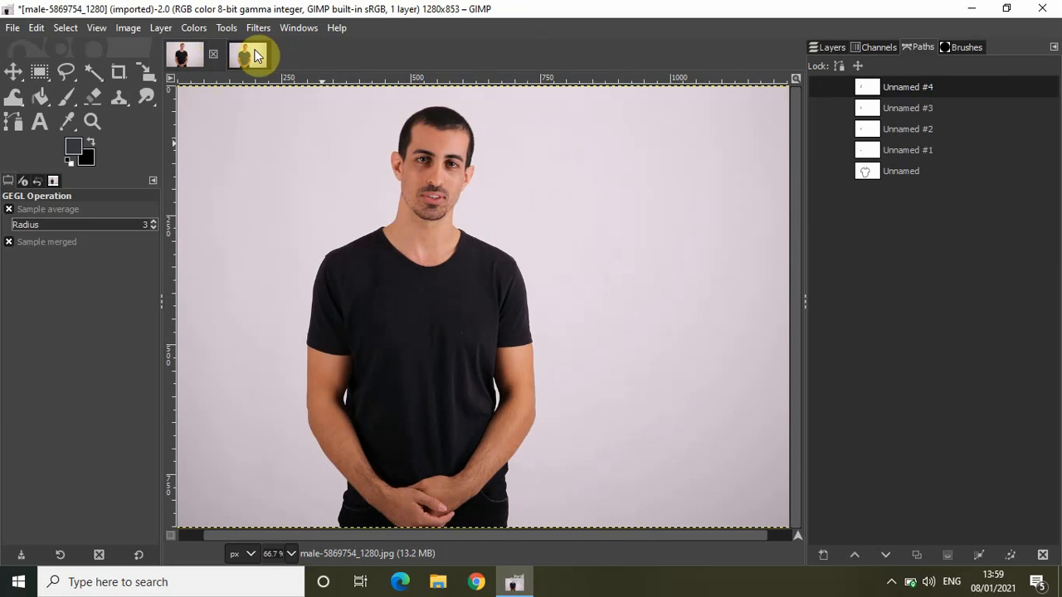
pyautogui.click(230, 54)
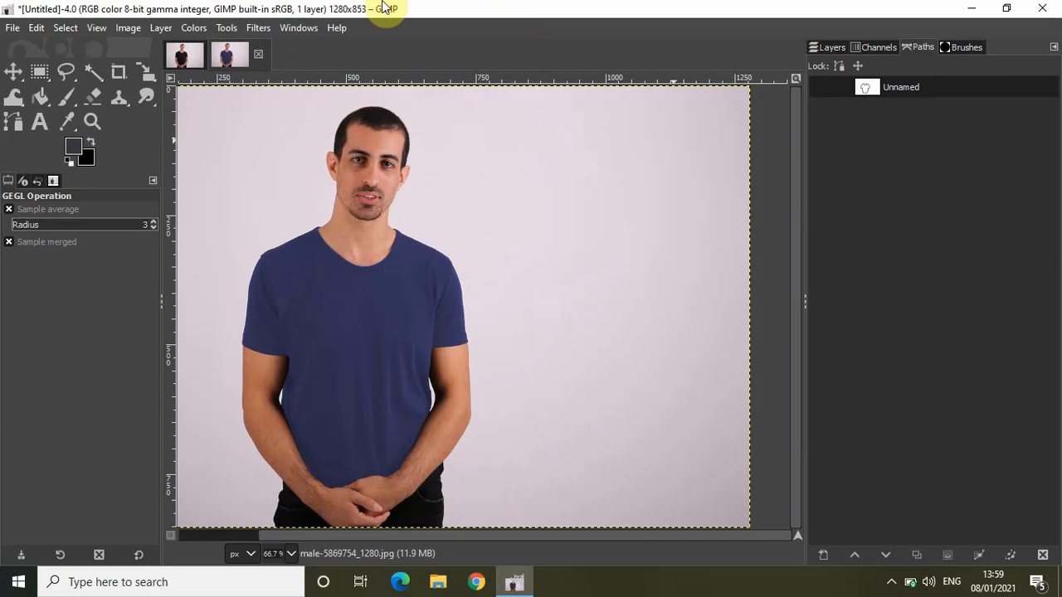